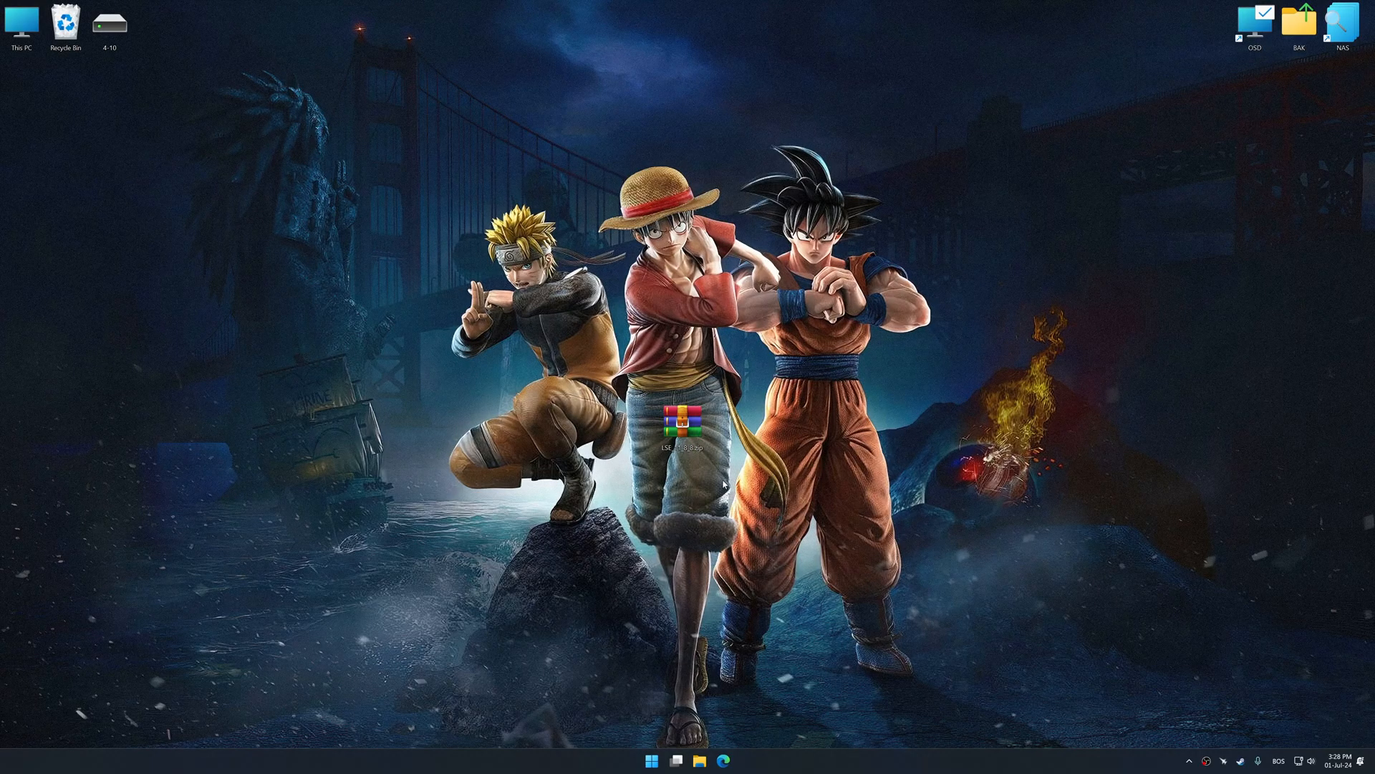
Extract the RAR archive onto the desktop via WinRAR, producing the setup, notes, changelog and Redist folder.
{"action": "right_click", "coordinate": [679, 431]}
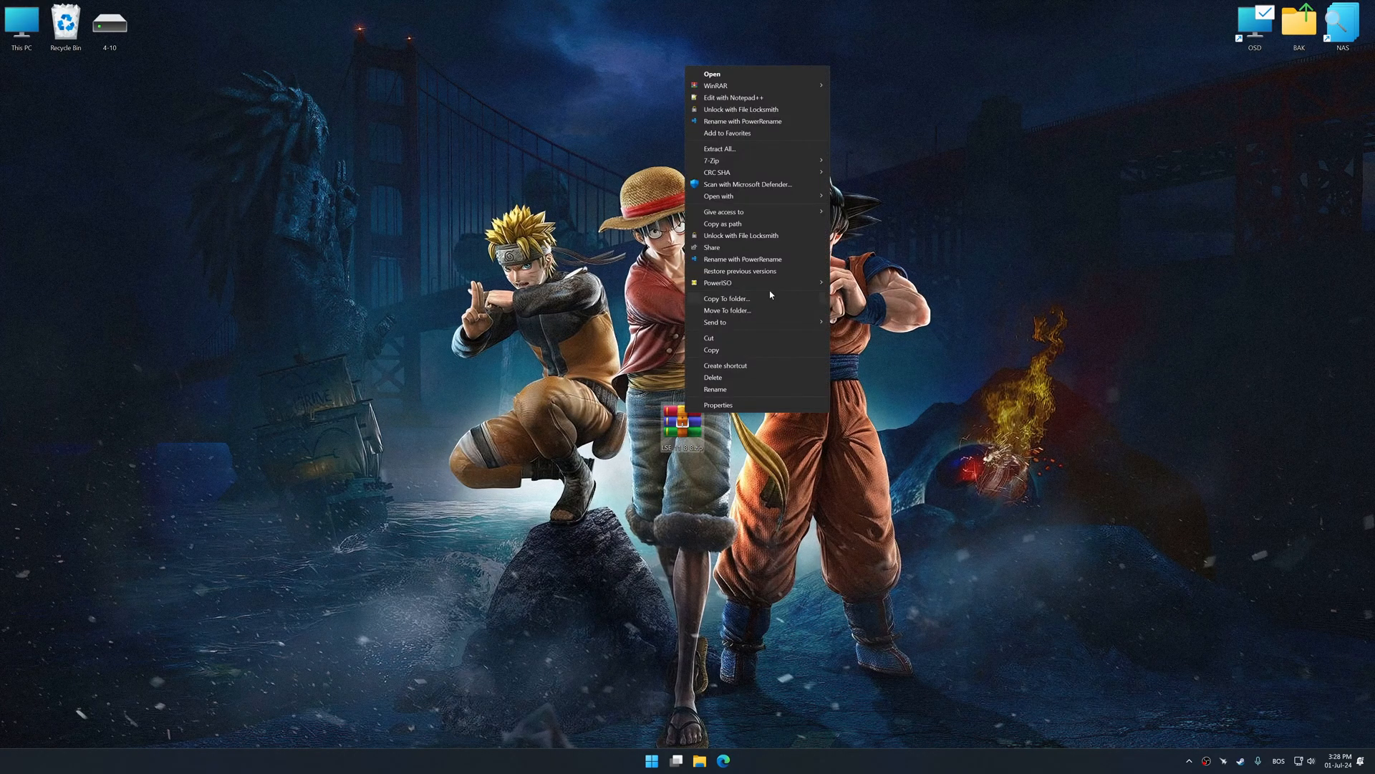
{"action": "left_click", "coordinate": [720, 149]}
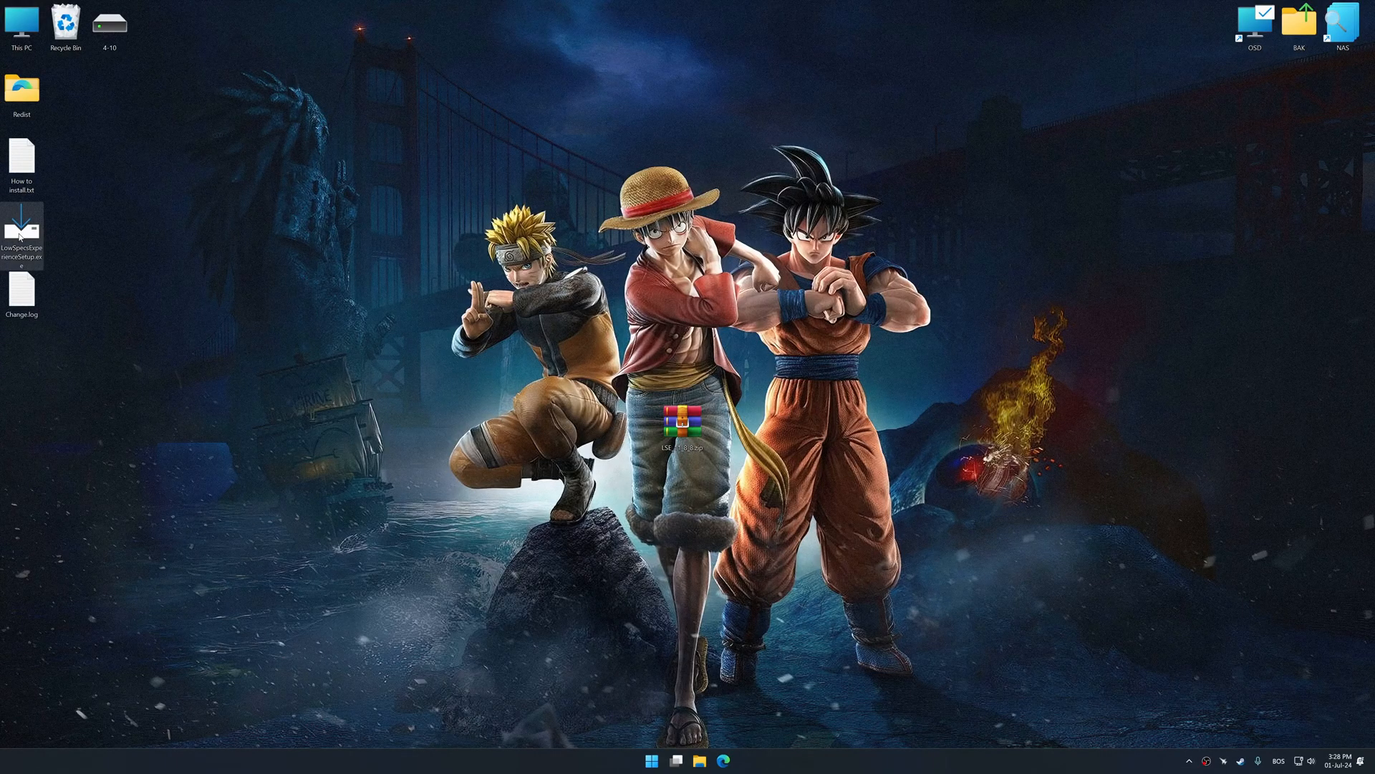
Install Low Specs Experience keeping both the Low Specs Experience and ResSwitch desktop shortcuts.
{"action": "left_click", "coordinate": [776, 481]}
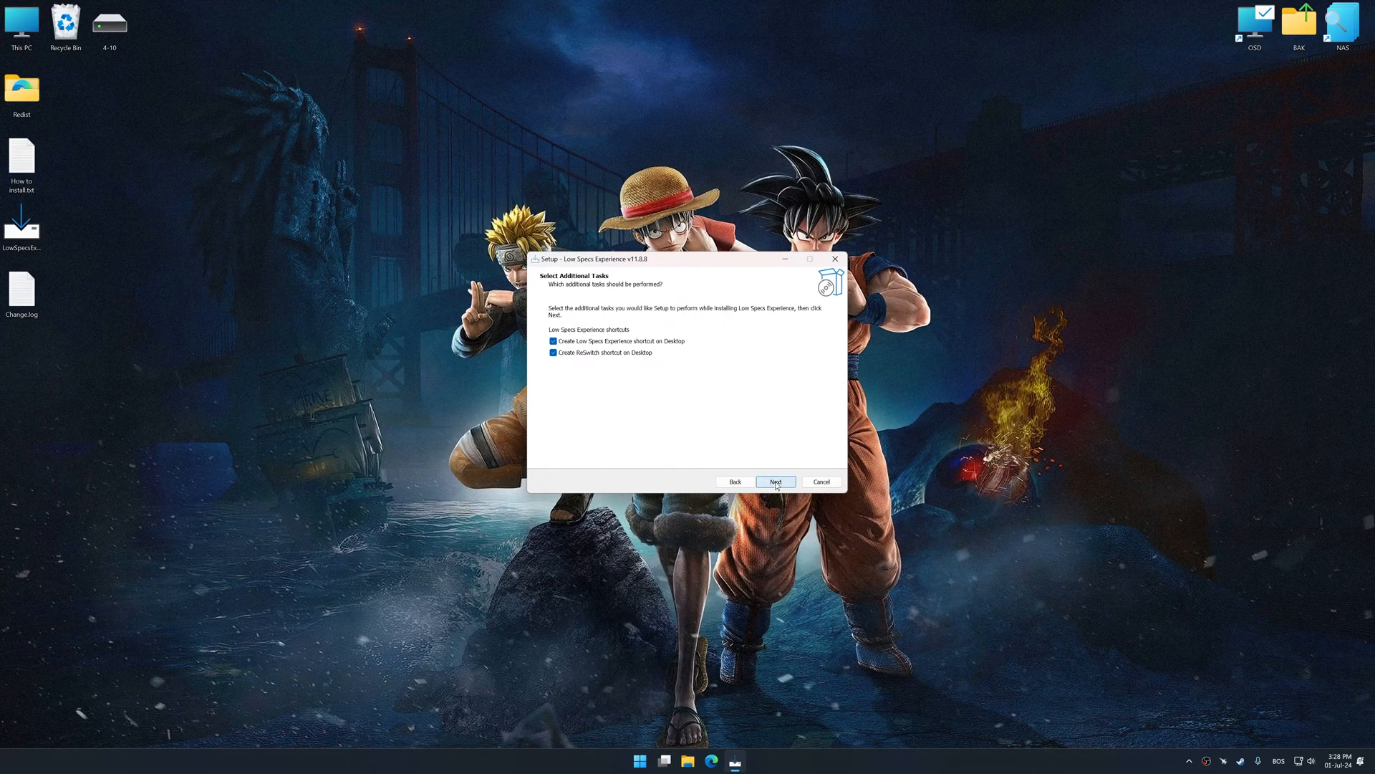
{"action": "left_click", "coordinate": [776, 481]}
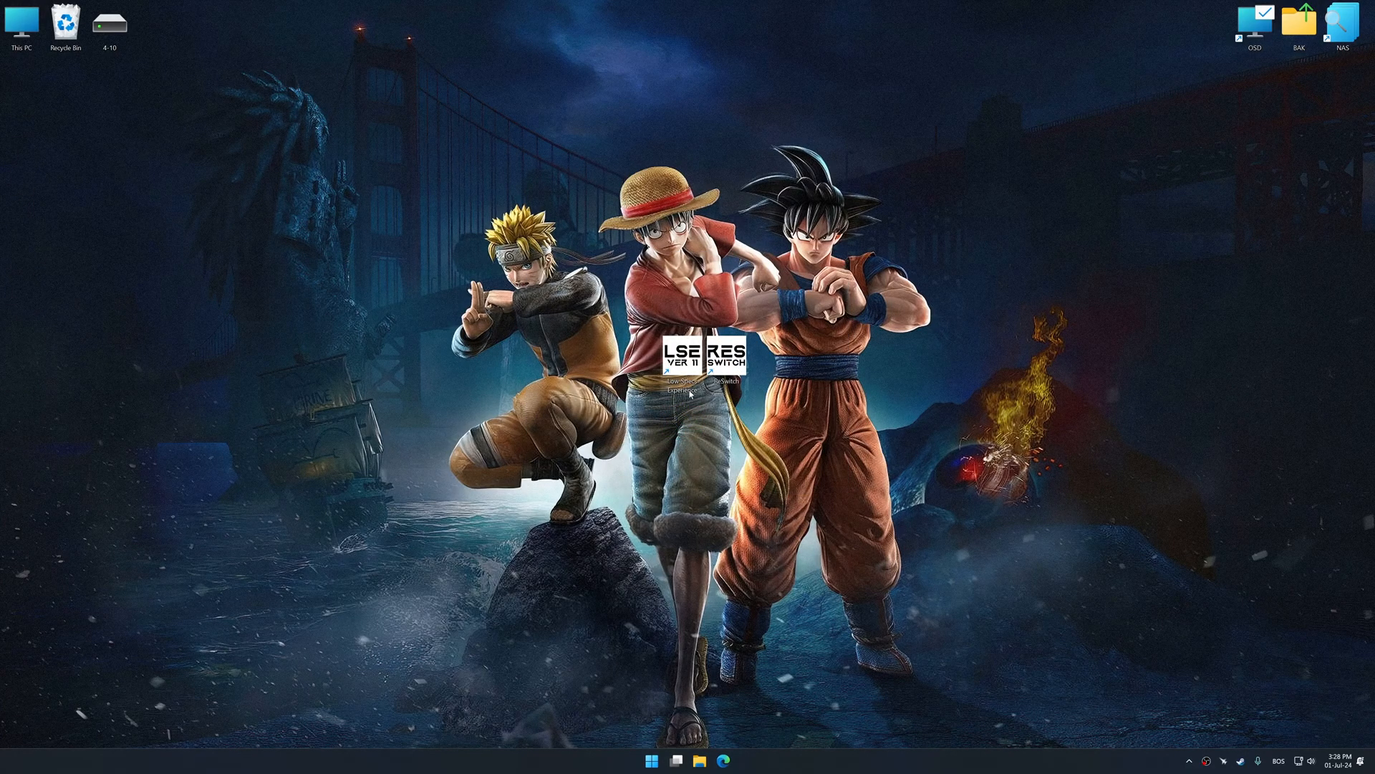
Launch the tool and load the Jump Force optimization package from the Optimization Catalog.
{"action": "double_click", "coordinate": [685, 374]}
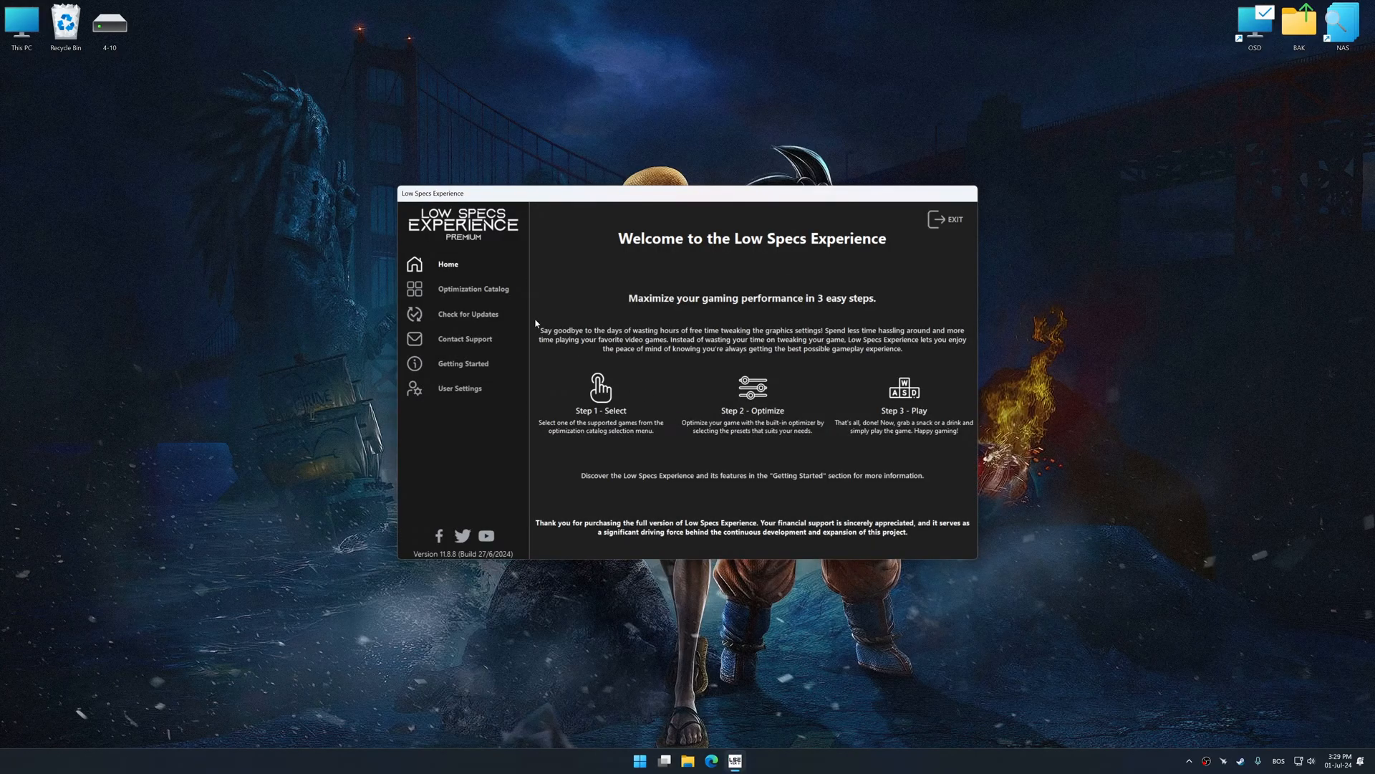
{"action": "left_click", "coordinate": [473, 288]}
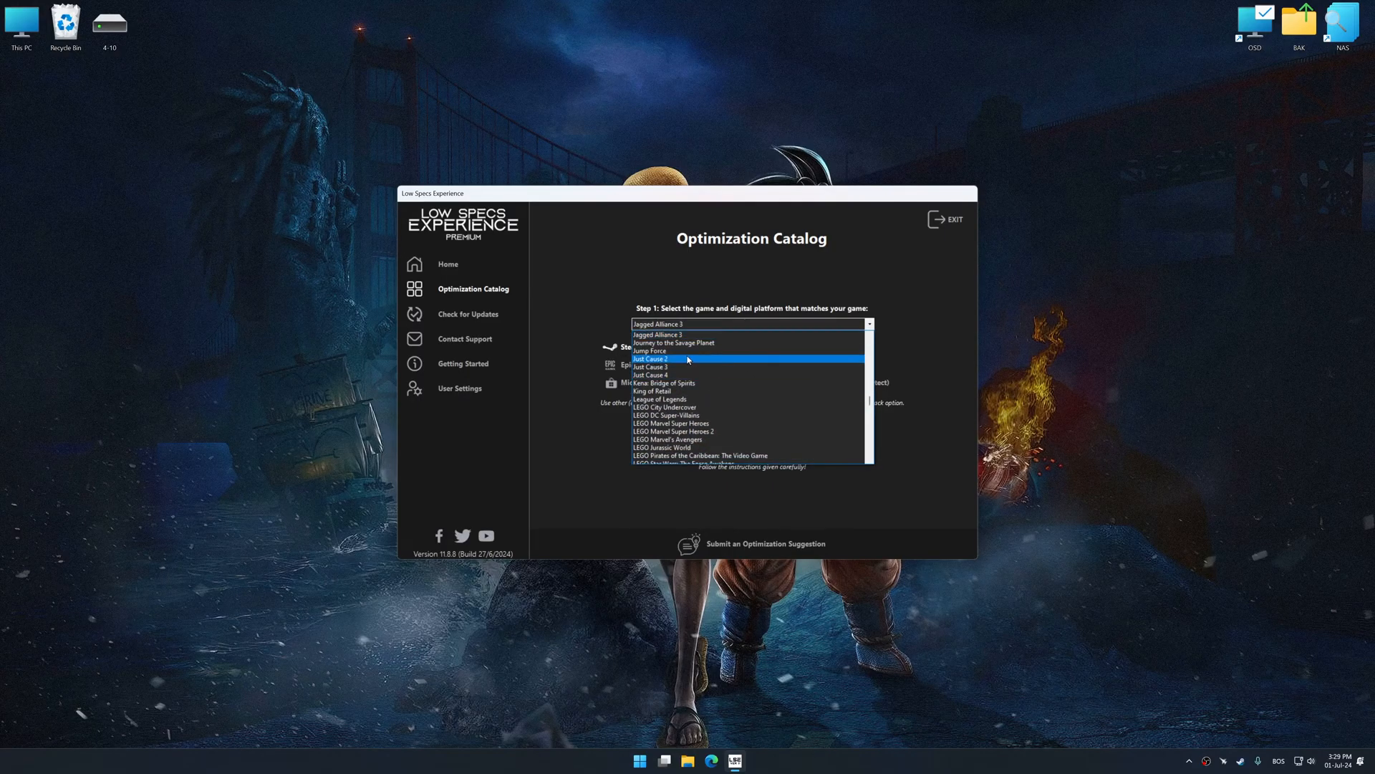
{"action": "left_click", "coordinate": [651, 350]}
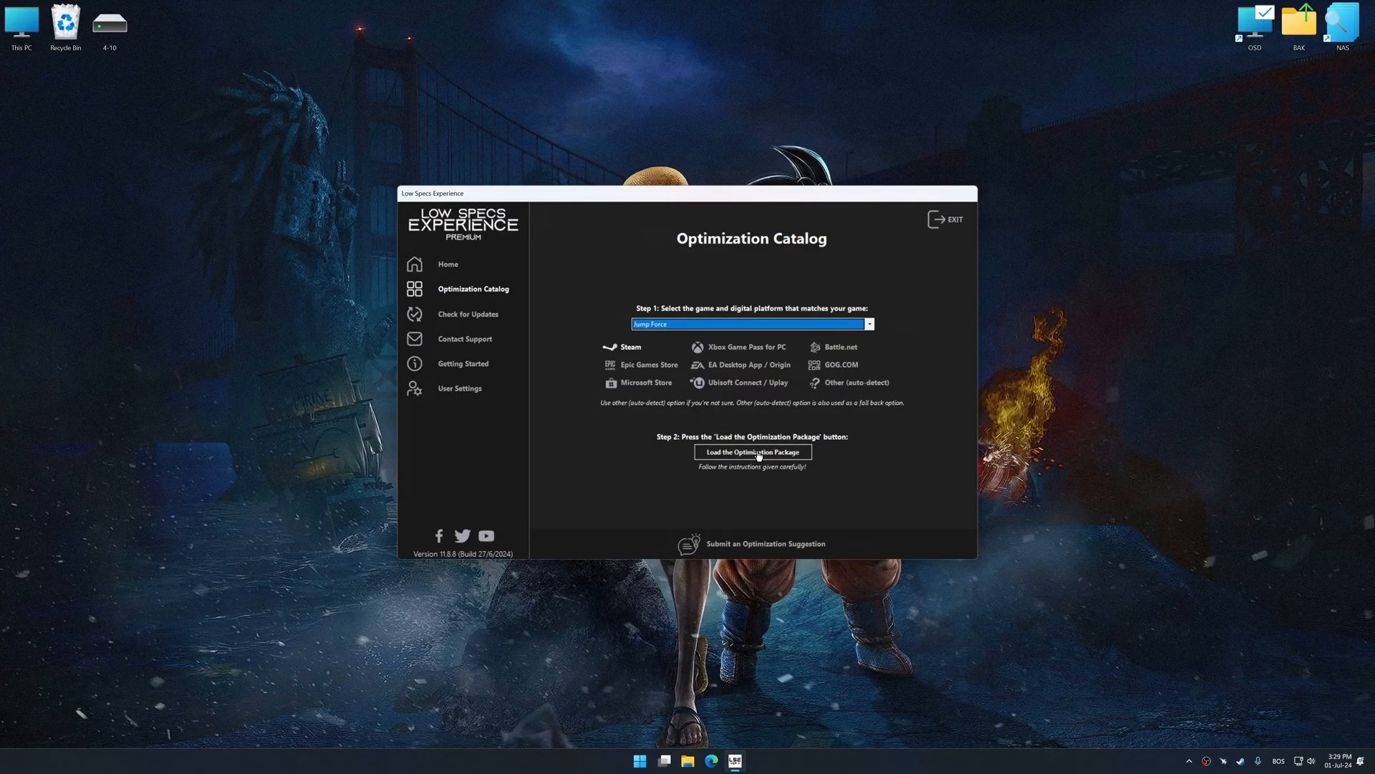
{"action": "left_click", "coordinate": [752, 452]}
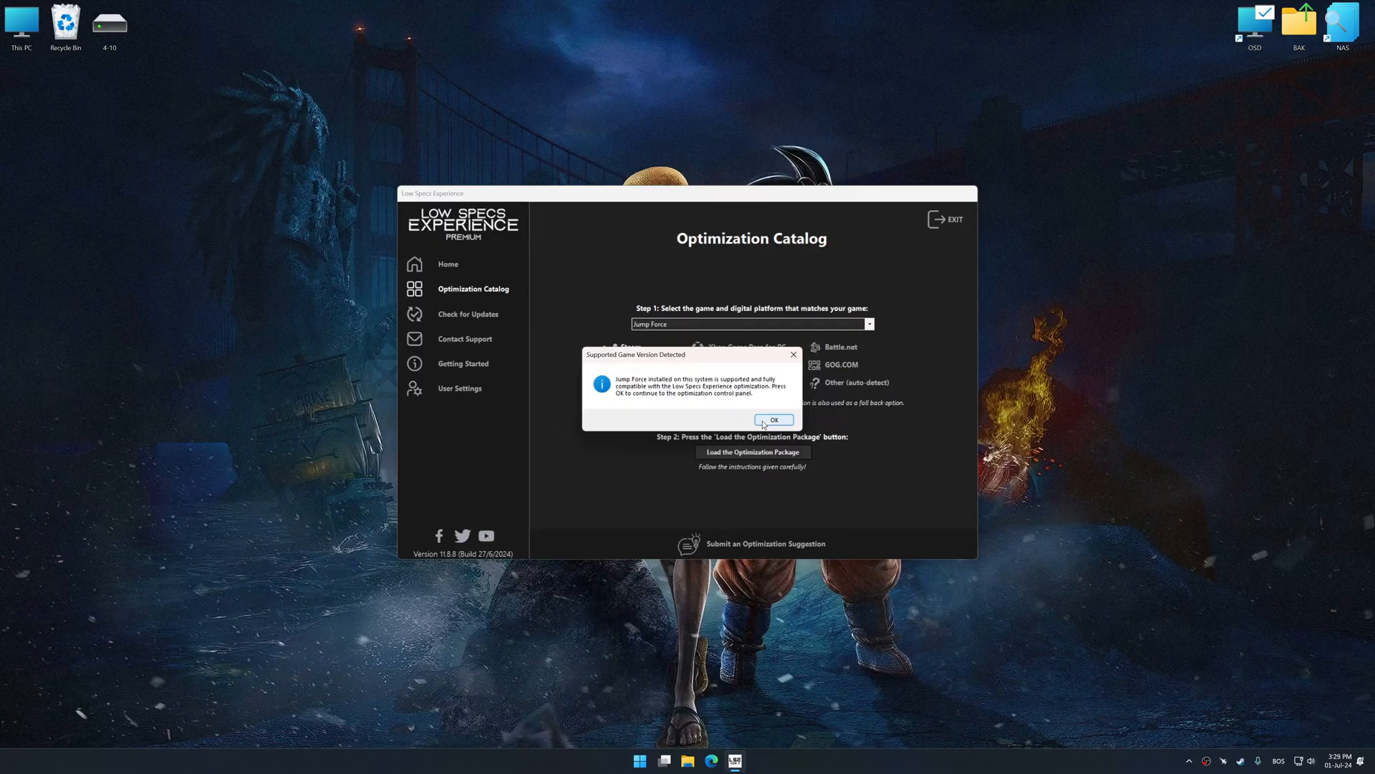
Acknowledge the supported game version notice to reach the Jump Force control panel.
{"action": "left_click", "coordinate": [774, 420]}
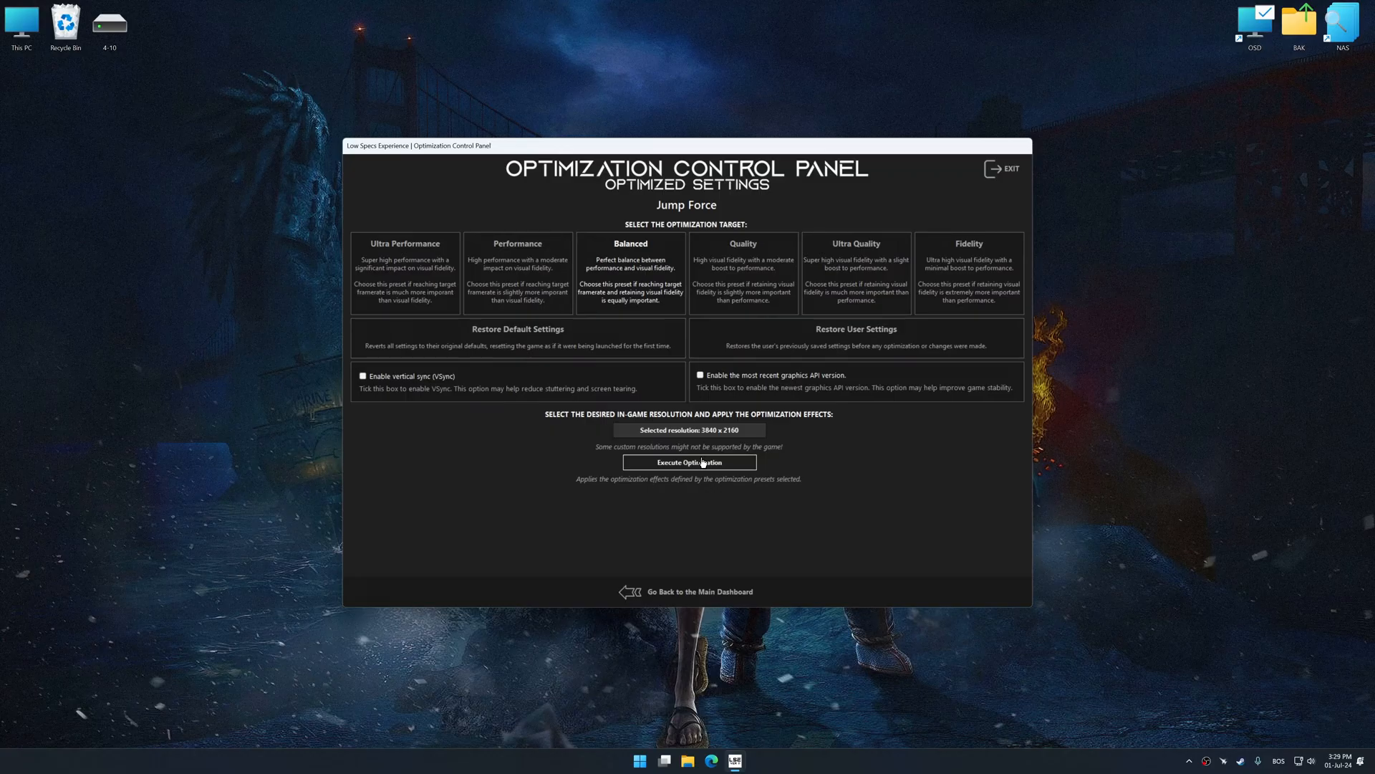
Execute the Balanced preset optimization for Jump Force at 3840 x 2160.
{"action": "left_click", "coordinate": [689, 462]}
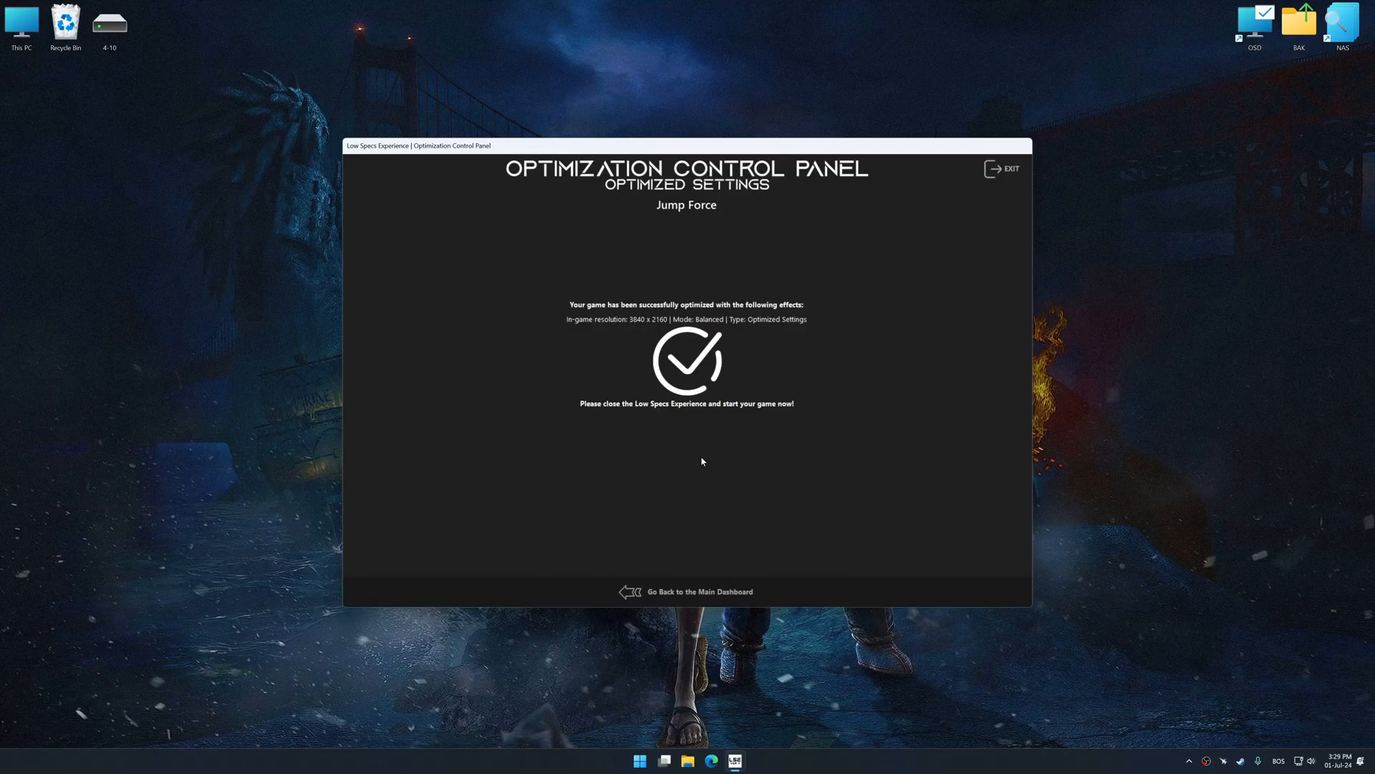
{"action": "mouse_move", "coordinate": [705, 589]}
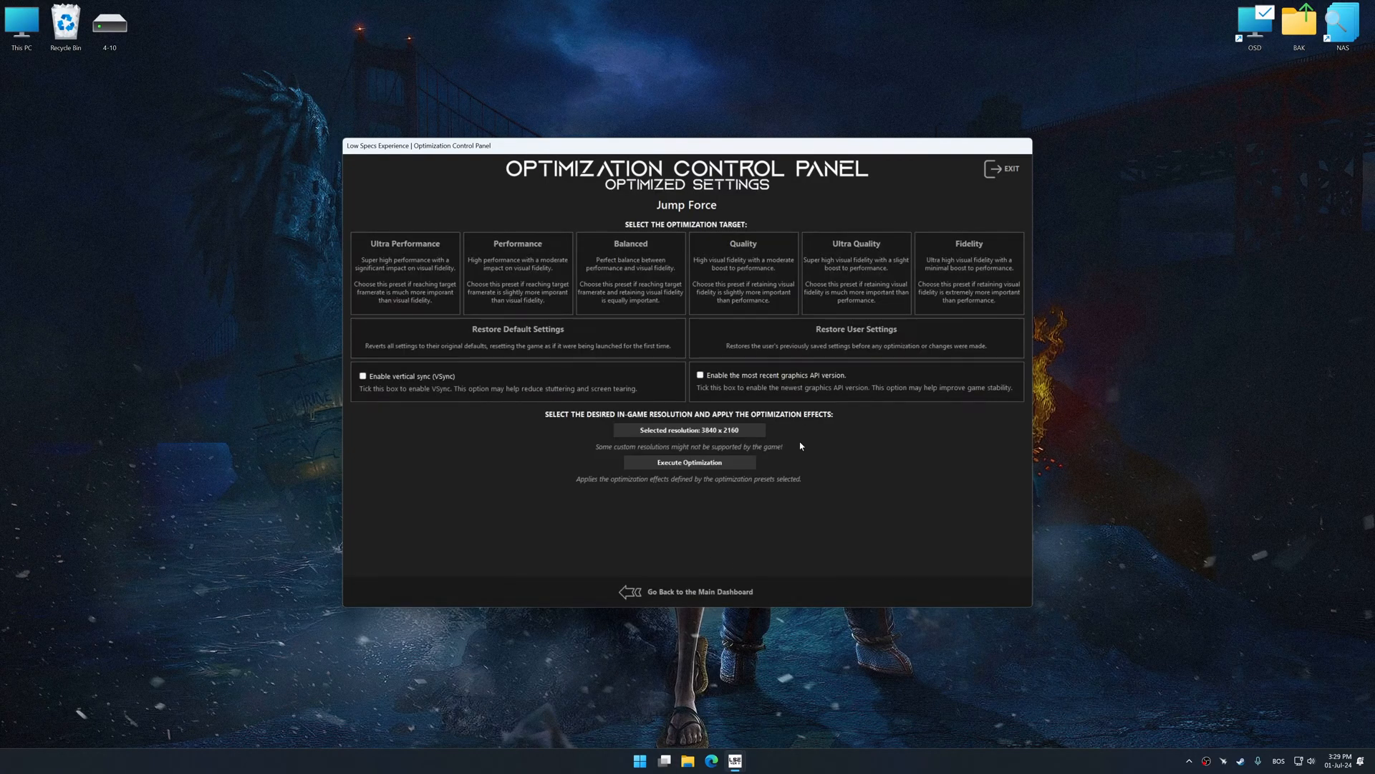
Restore Jump Force's backed-up user settings and confirm, undoing the optimization.
{"action": "left_click", "coordinate": [856, 329]}
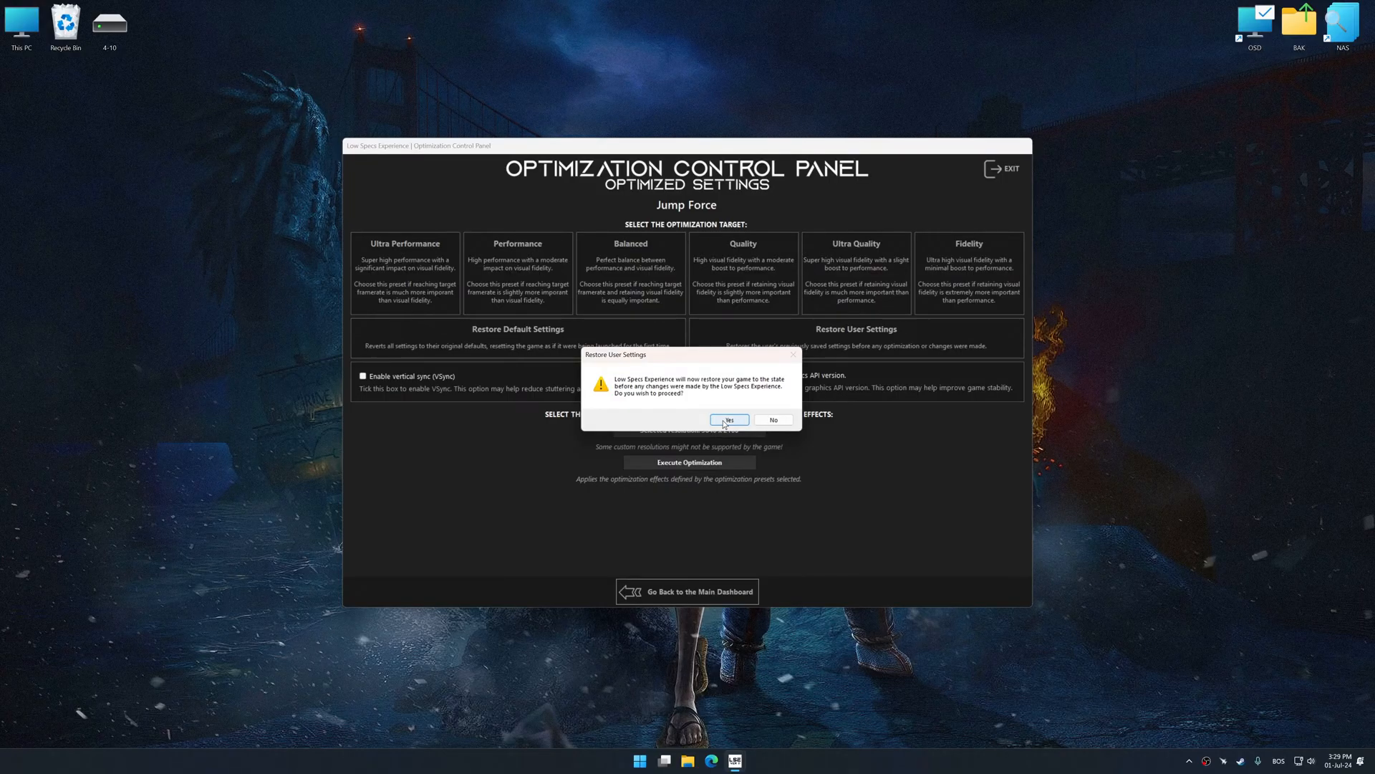
{"action": "left_click", "coordinate": [730, 419]}
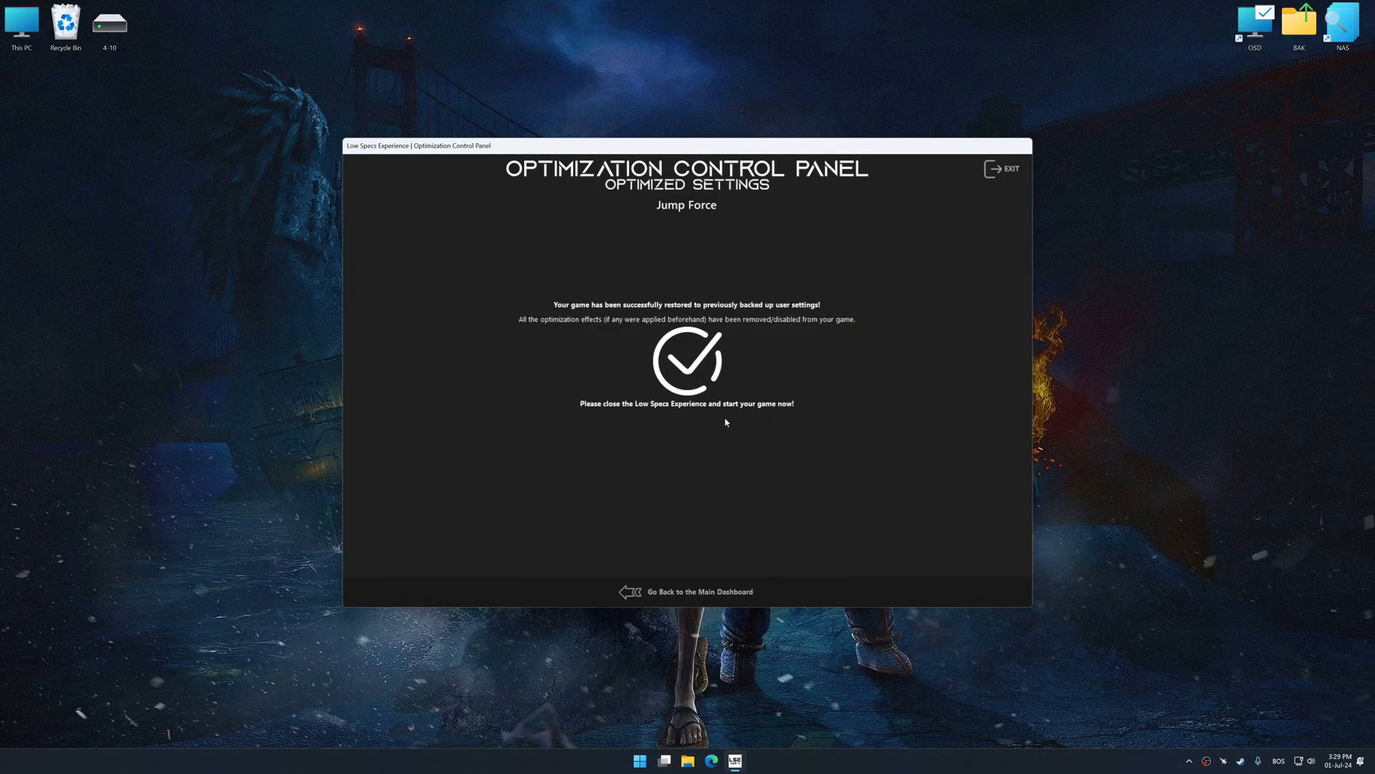